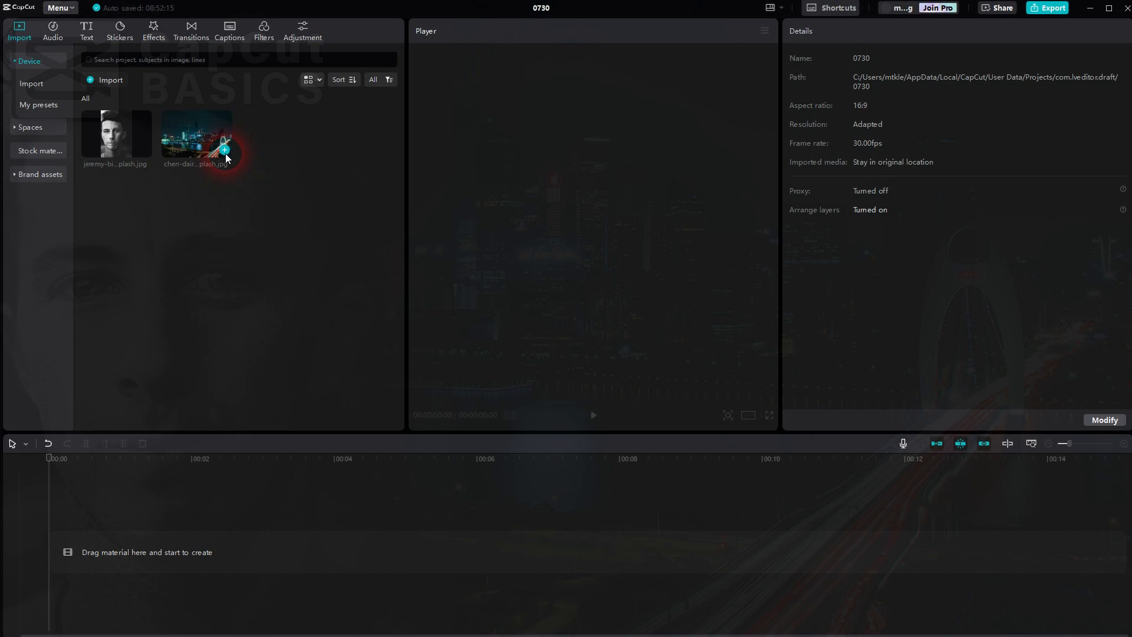
- Place the night city skyline photo on the timeline as a five-second clip
left_click_drag(195, 133, 282, 551)
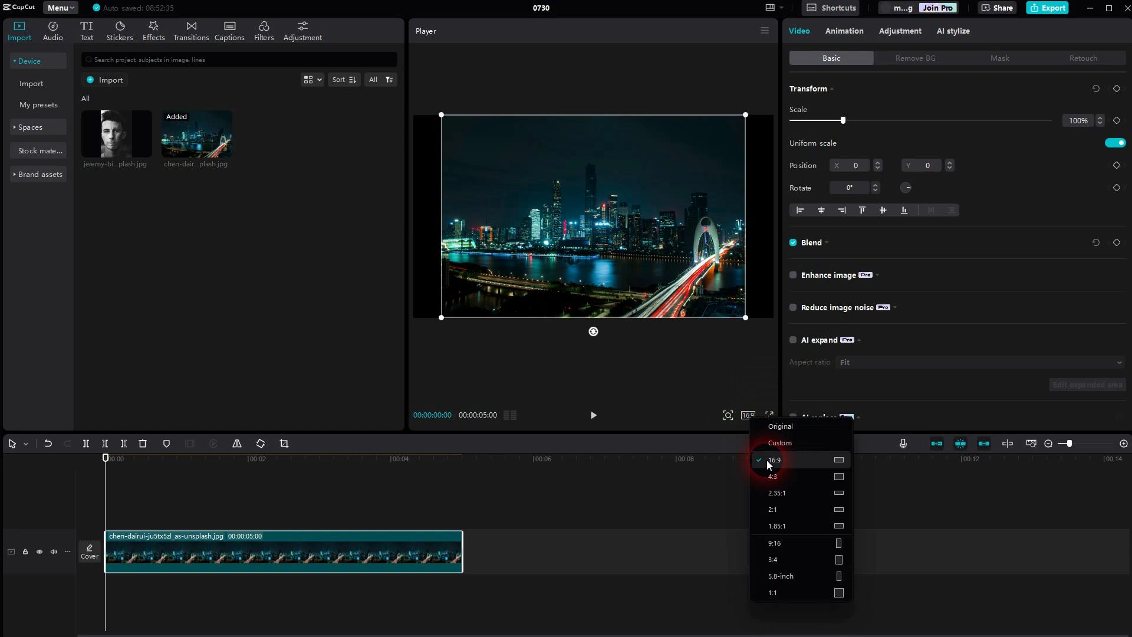
mouse_move(796, 465)
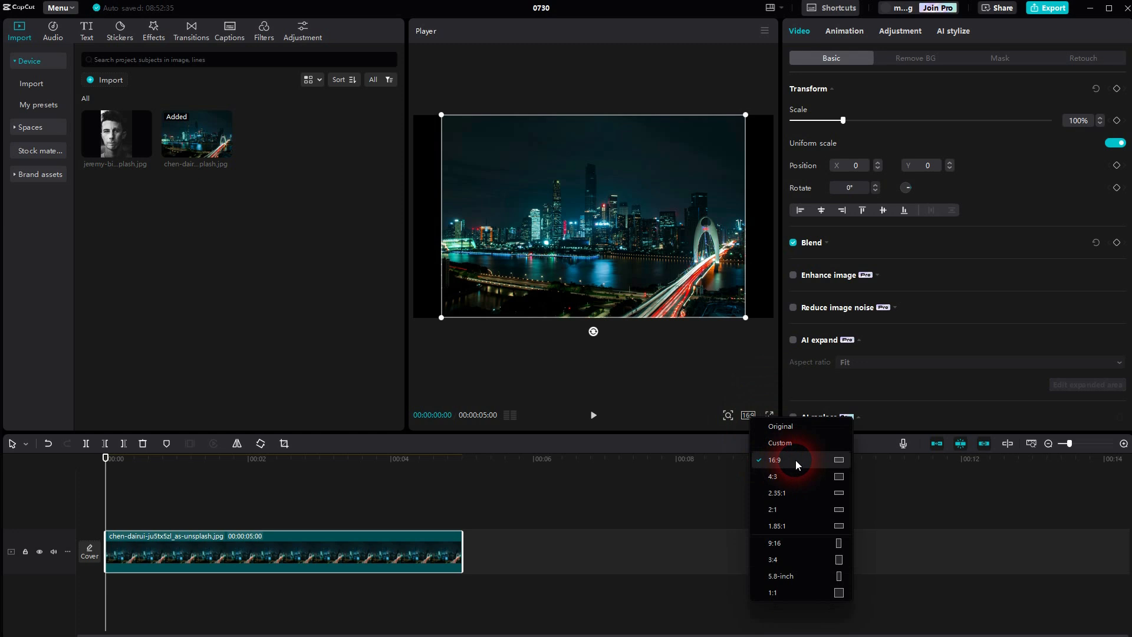
- Keep 16:9, layer the black-and-white portrait above the skyline, enlarged on the left of the frame
left_click(775, 460)
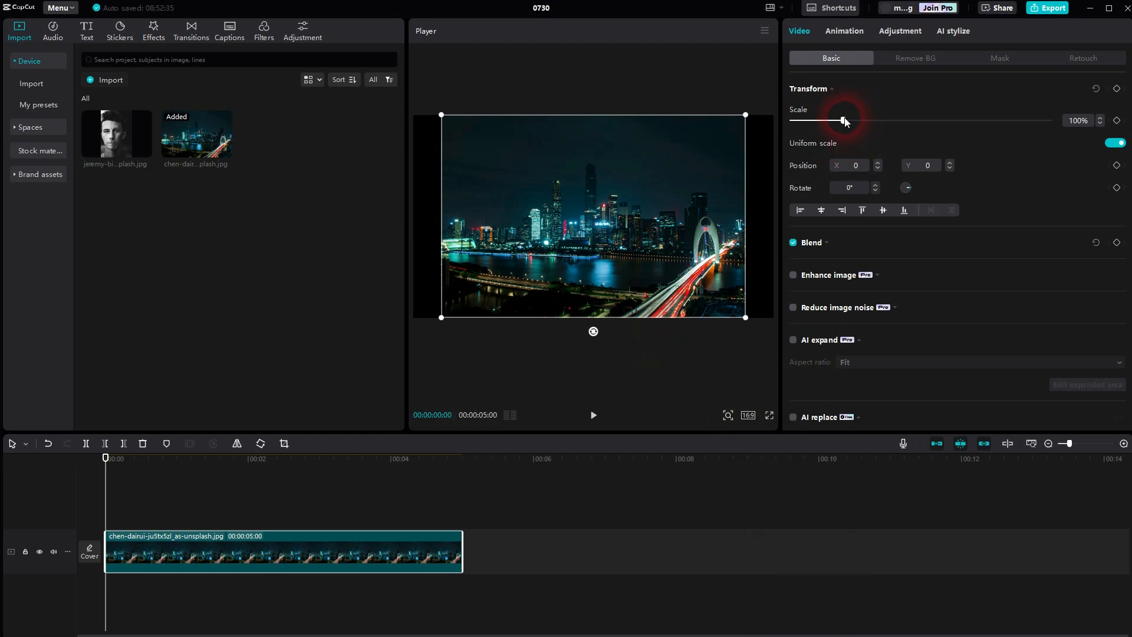
left_click_drag(843, 120, 860, 120)
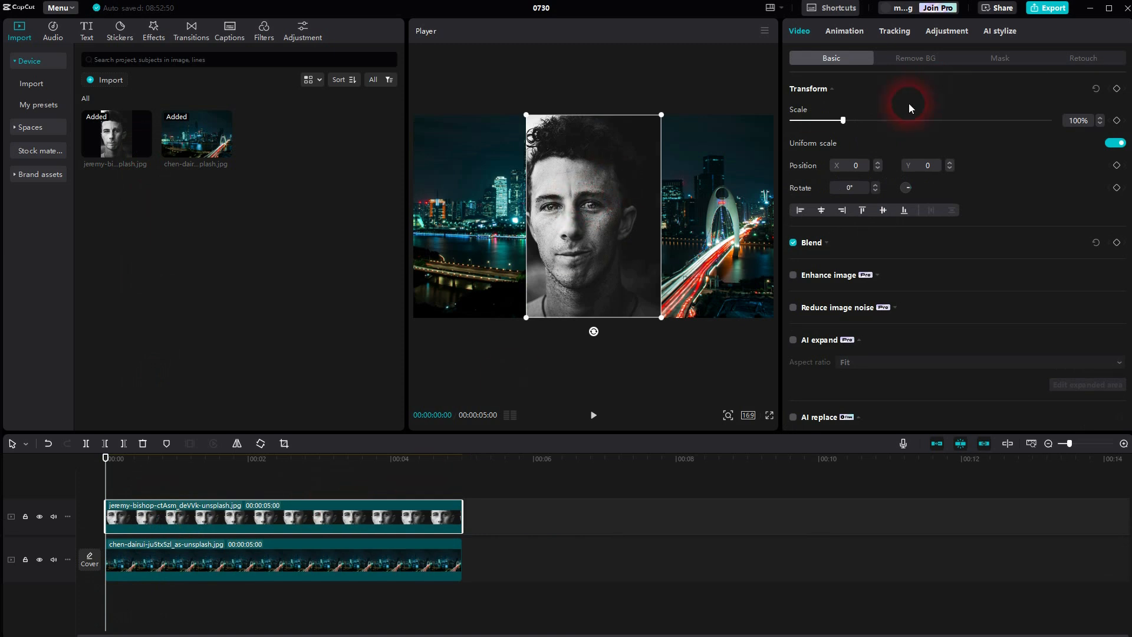
left_click_drag(842, 120, 848, 121)
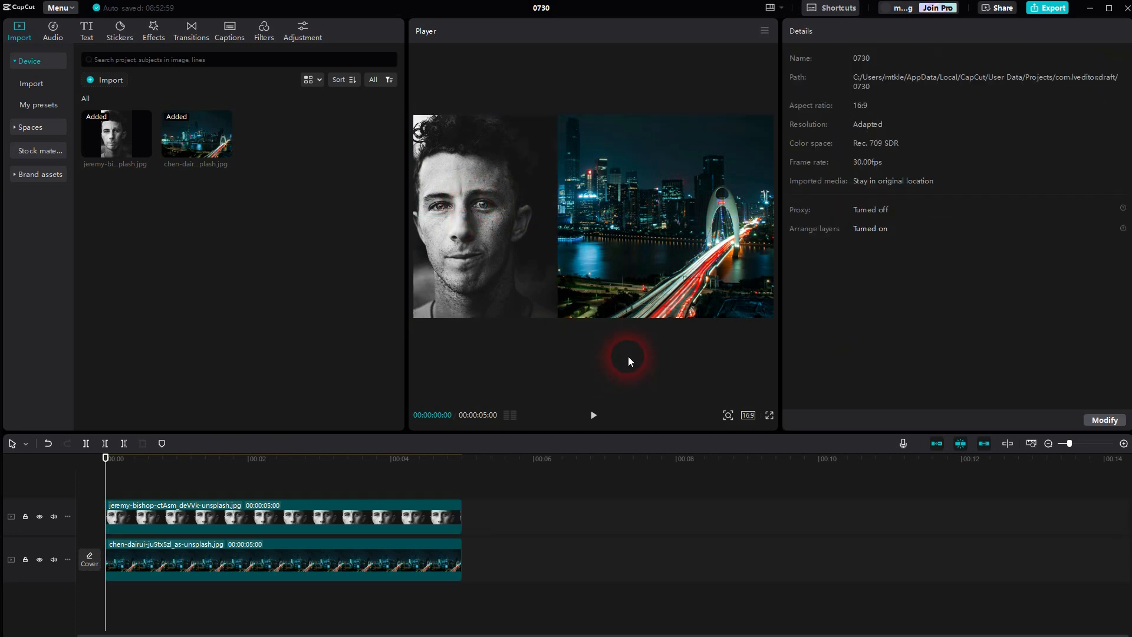
mouse_move(372, 504)
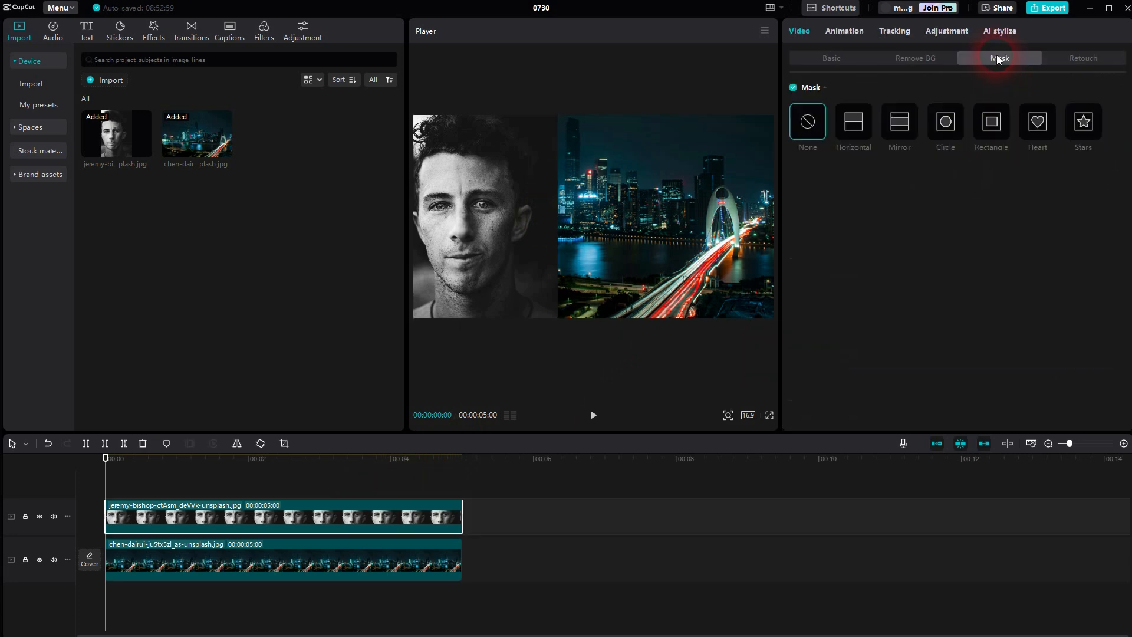
- Apply a Horizontal mask rotated to -90°, shifted toward the skyline, with feather at 100
left_click(852, 121)
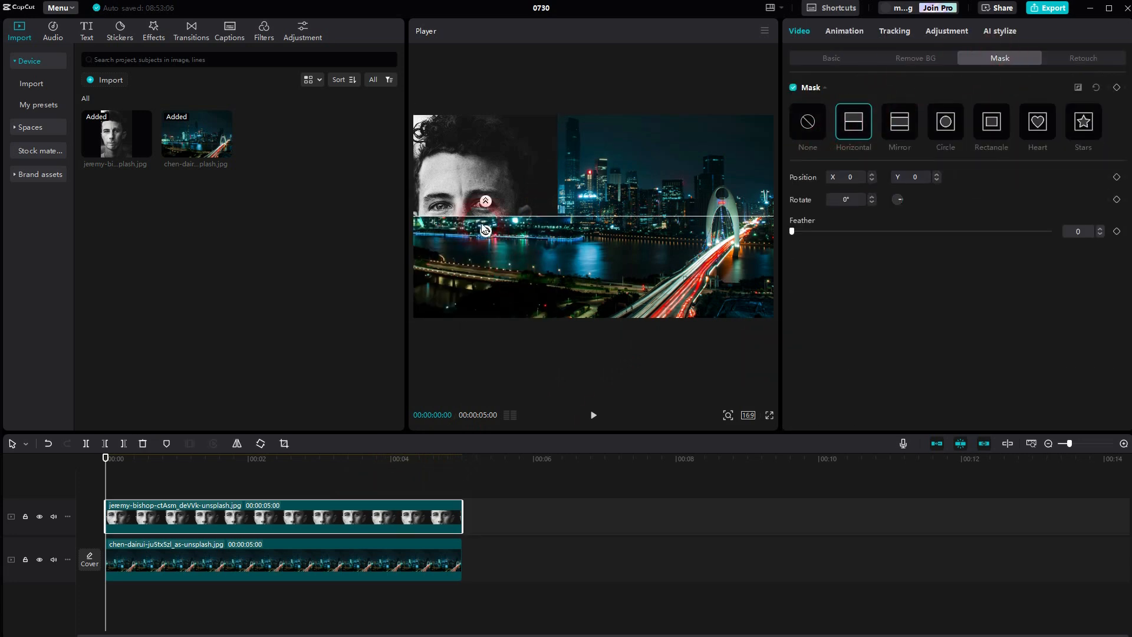
left_click_drag(500, 216, 485, 216)
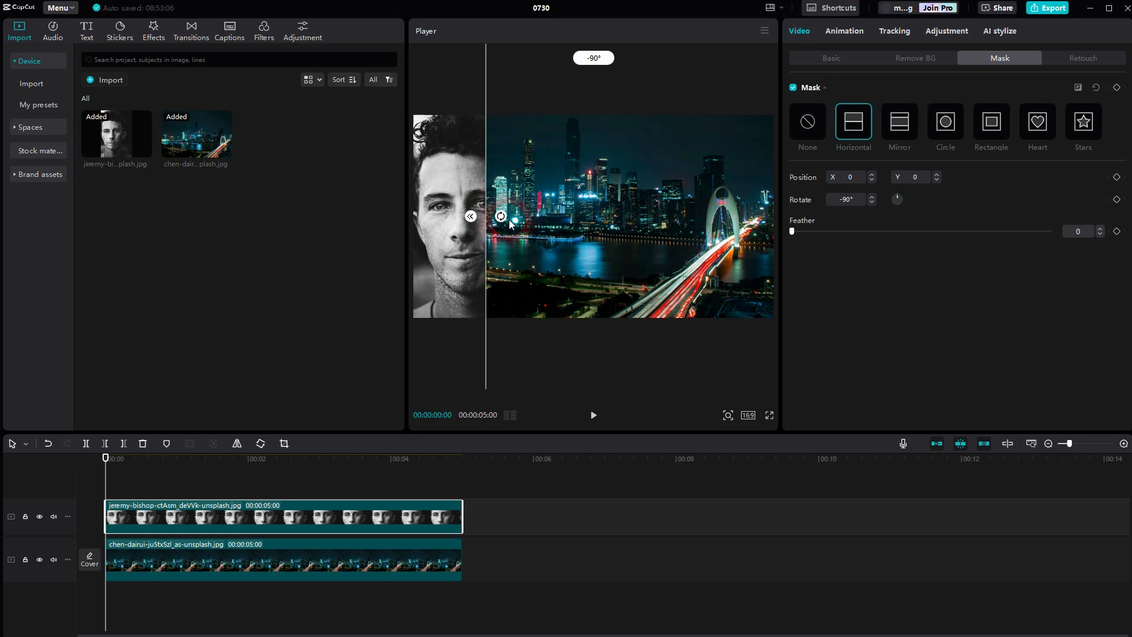
left_click_drag(500, 216, 543, 234)
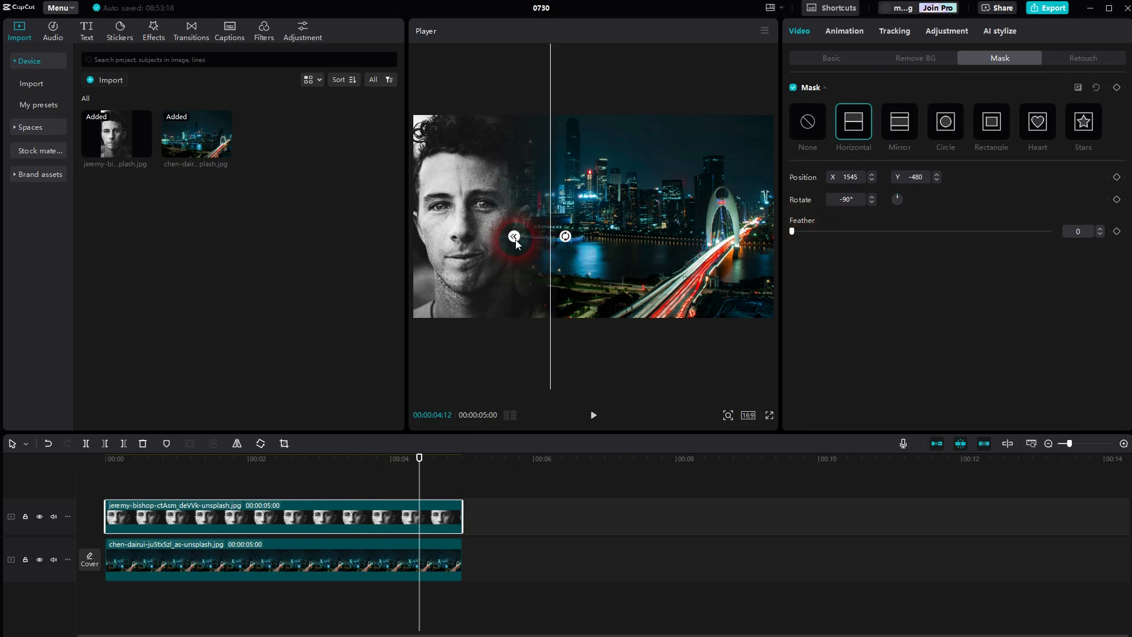
left_click_drag(792, 231, 1051, 231)
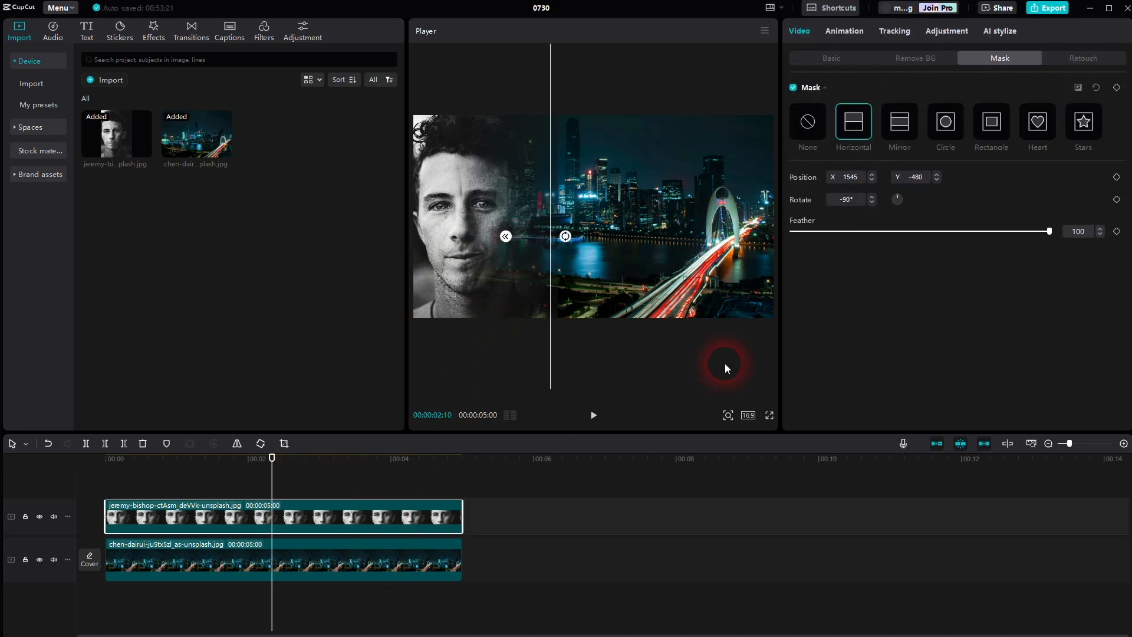
- Ease the portrait mask's feather down from 100 to about 45 for a tighter blend
left_click_drag(1049, 231, 1017, 231)
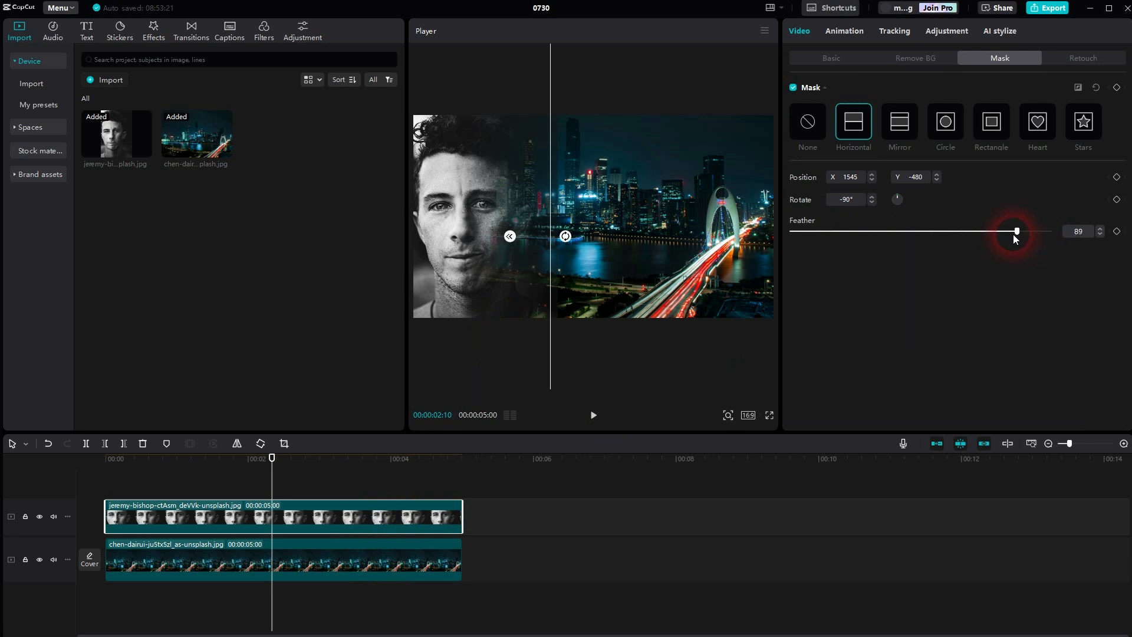
left_click_drag(1015, 233, 905, 232)
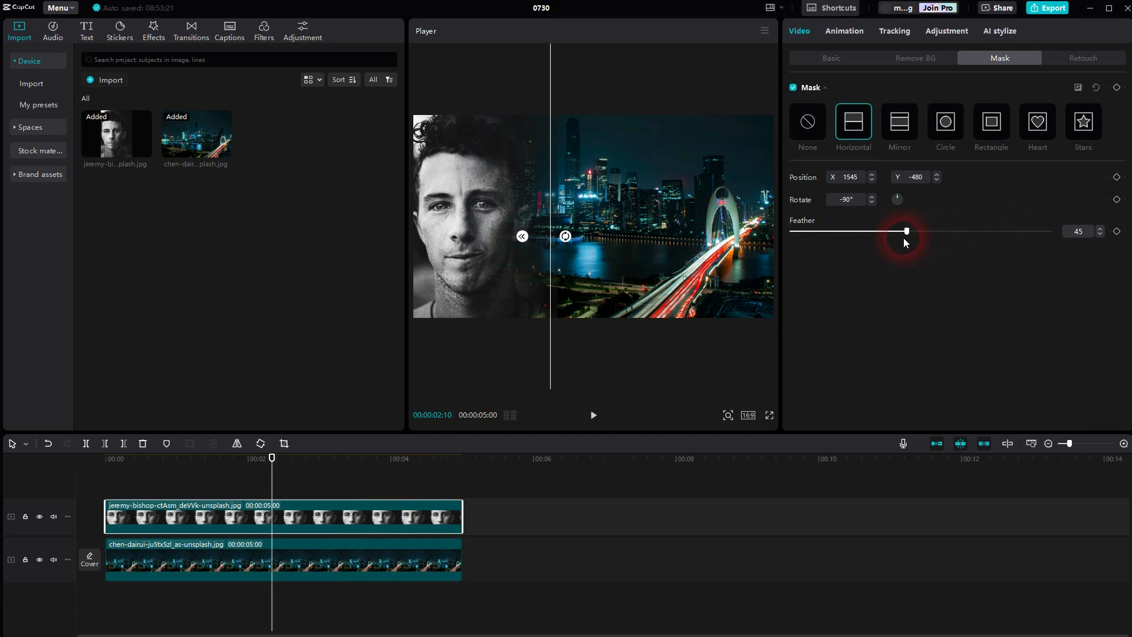
left_click_drag(907, 231, 904, 231)
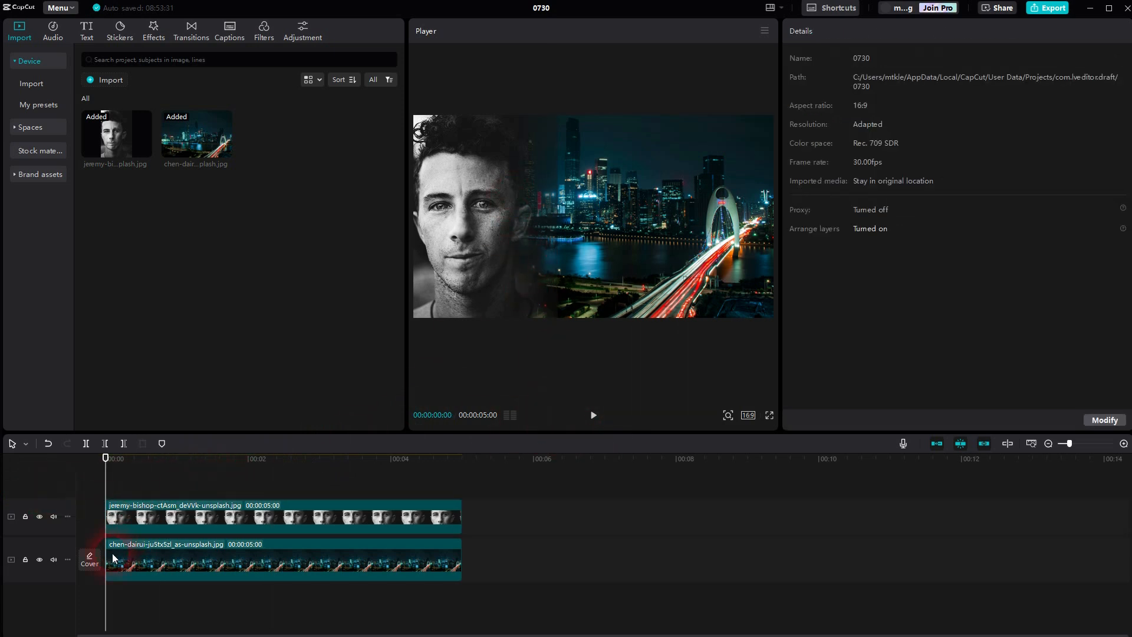
- Bring up the Cover design window showing the blended portrait-and-skyline frame
left_click(764, 31)
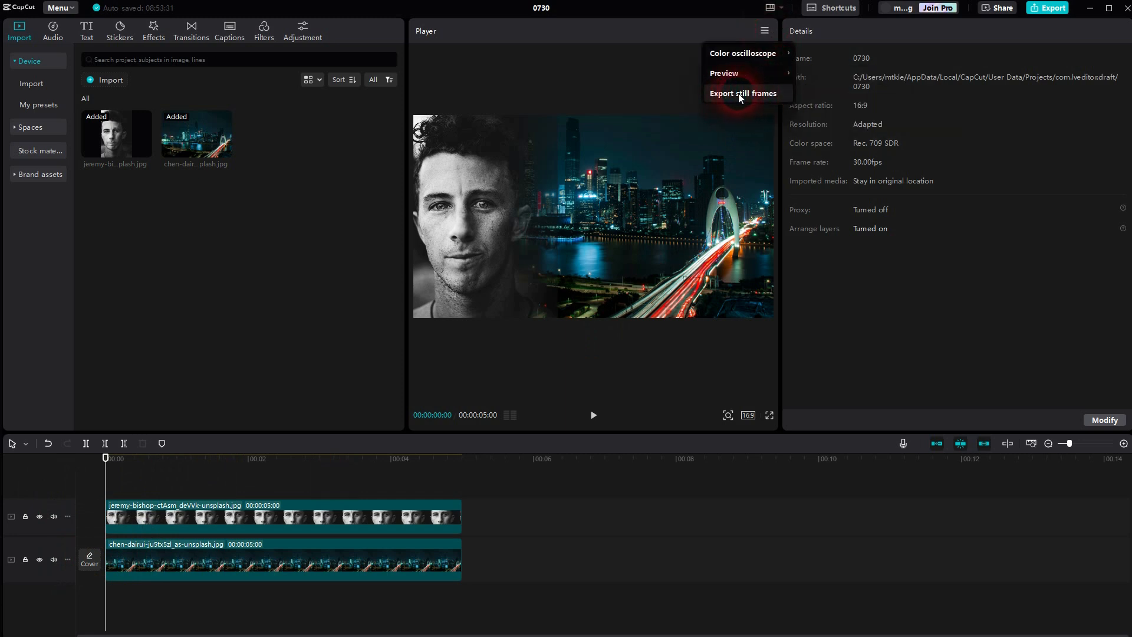
mouse_move(214, 510)
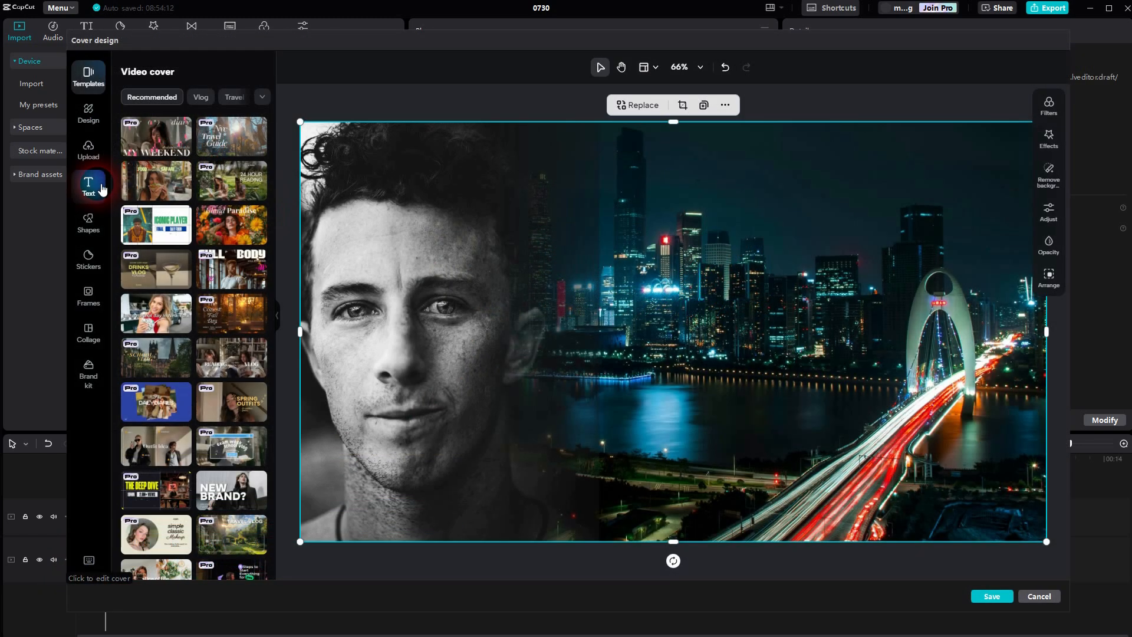
- Add the green AVOCADO text preset from Recommended over the skyline on the cover
left_click(88, 187)
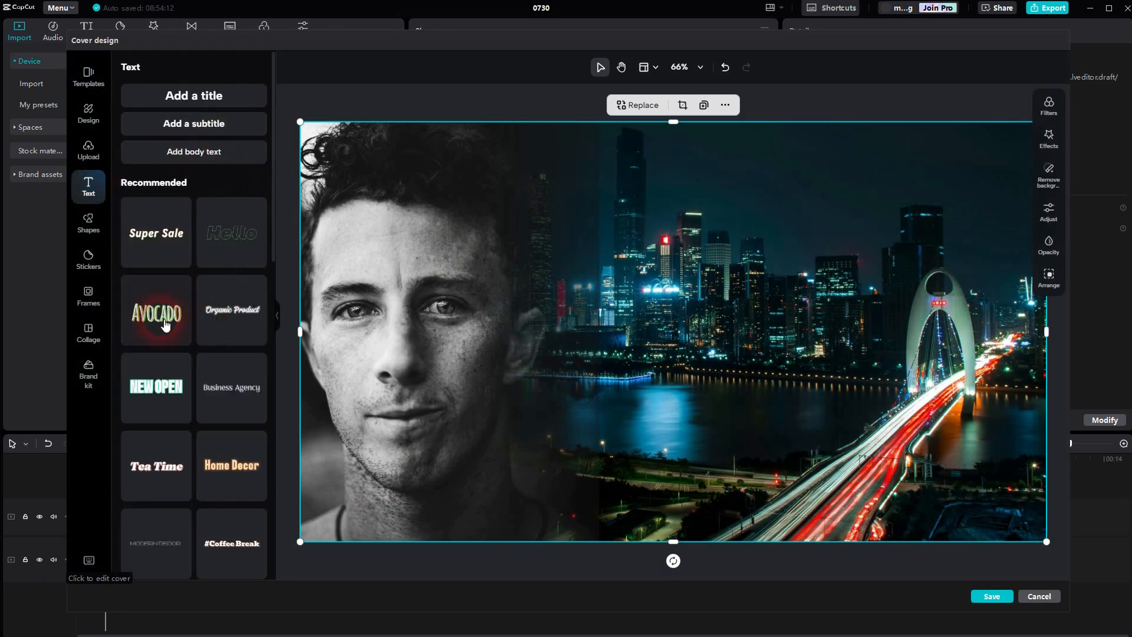
left_click(155, 311)
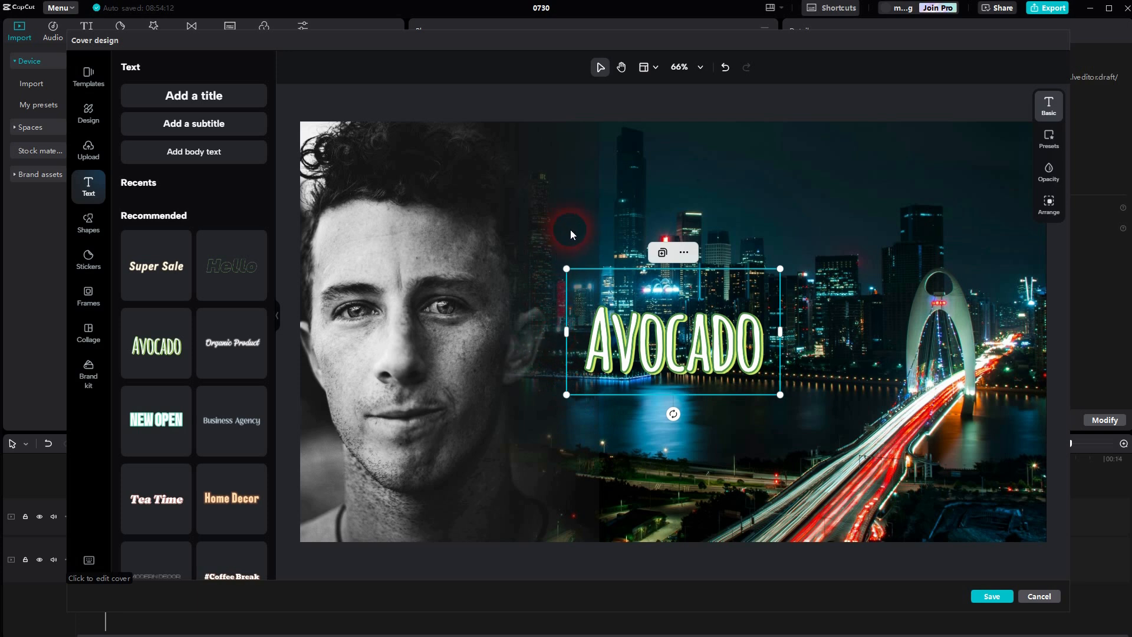
mouse_move(595, 237)
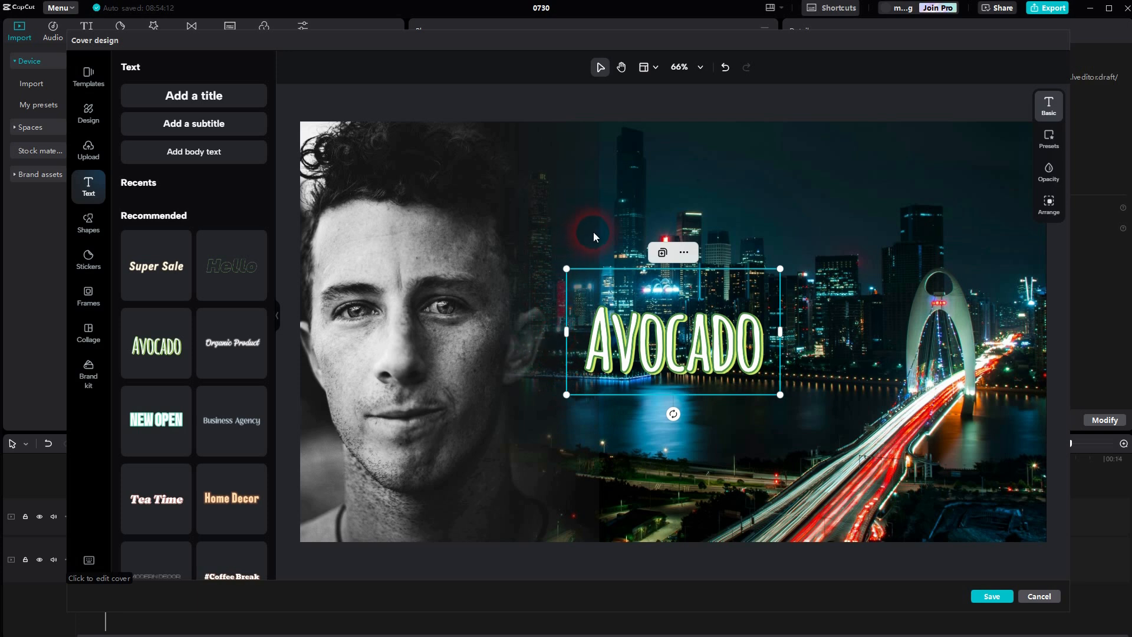